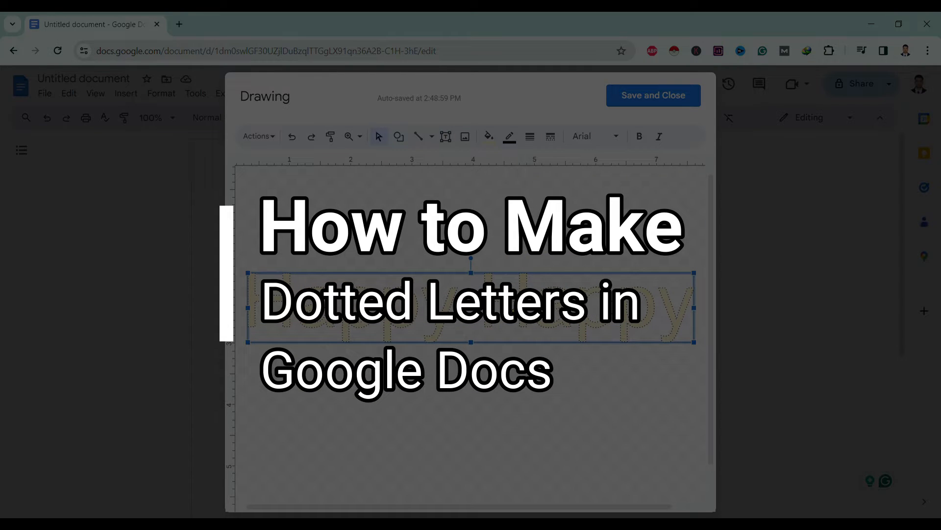
Step: Insert a new blank drawing into the empty document
{"action": "left_click", "coordinate": [653, 96]}
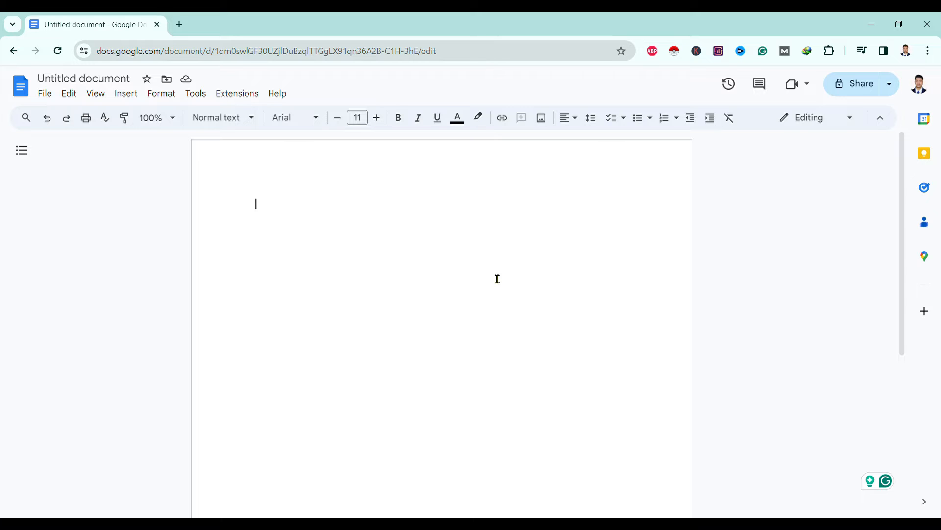
{"action": "mouse_move", "coordinate": [181, 98]}
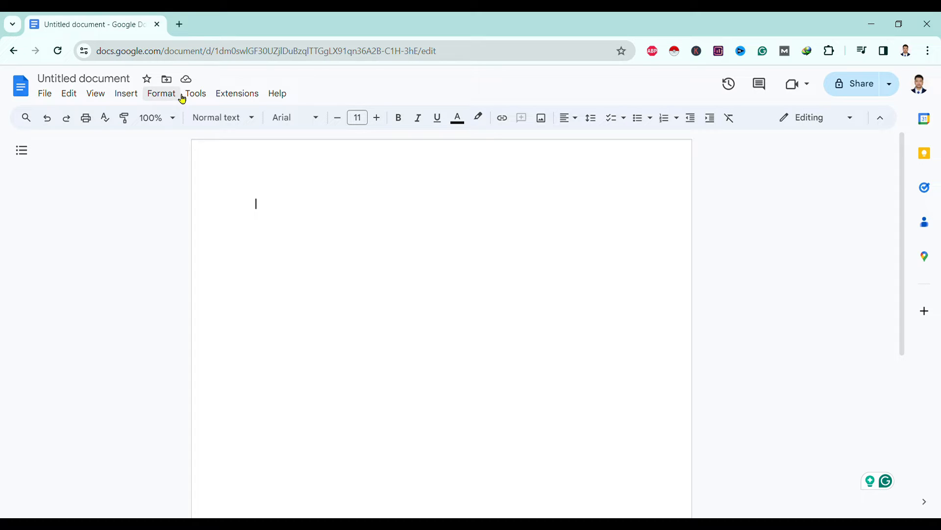
{"action": "left_click", "coordinate": [125, 93]}
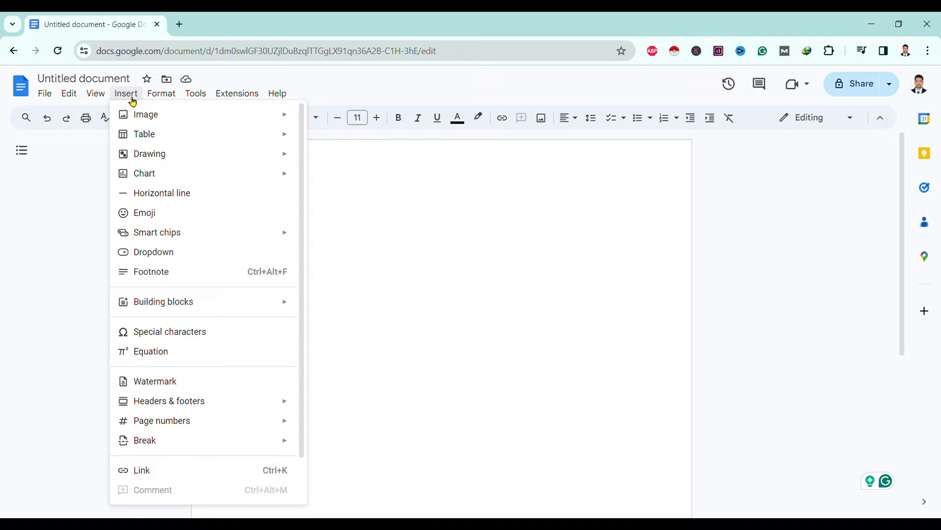
{"action": "mouse_move", "coordinate": [219, 157]}
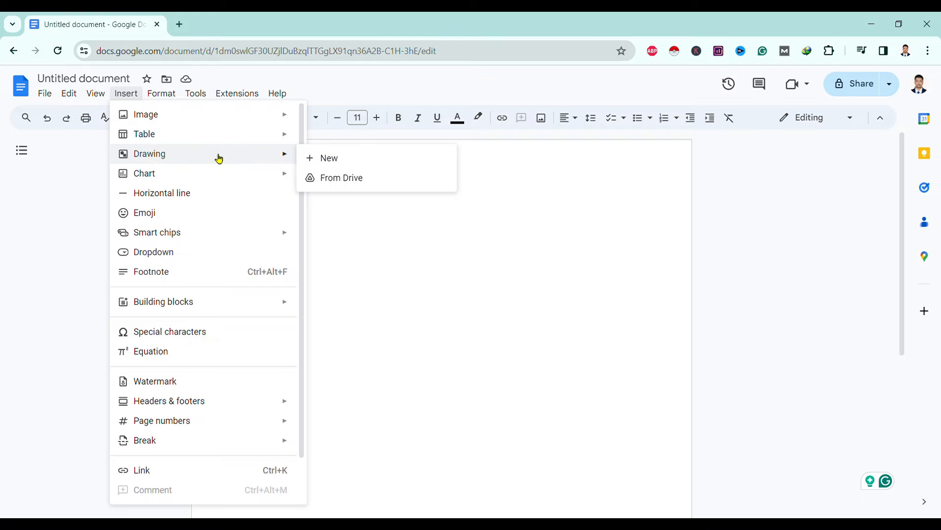
{"action": "left_click", "coordinate": [329, 157]}
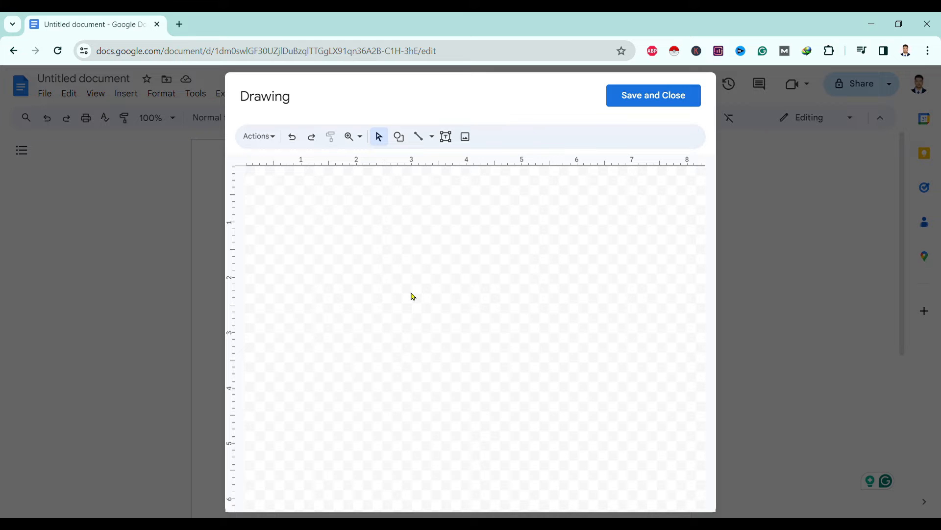
Step: Add word art reading 'Happy Happy' to the drawing canvas
{"action": "left_click", "coordinate": [257, 136]}
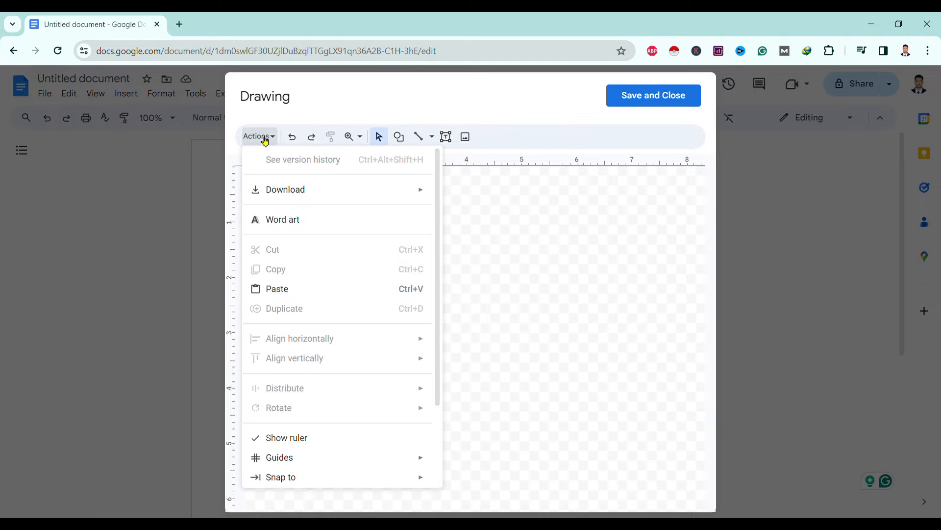
{"action": "mouse_move", "coordinate": [325, 215]}
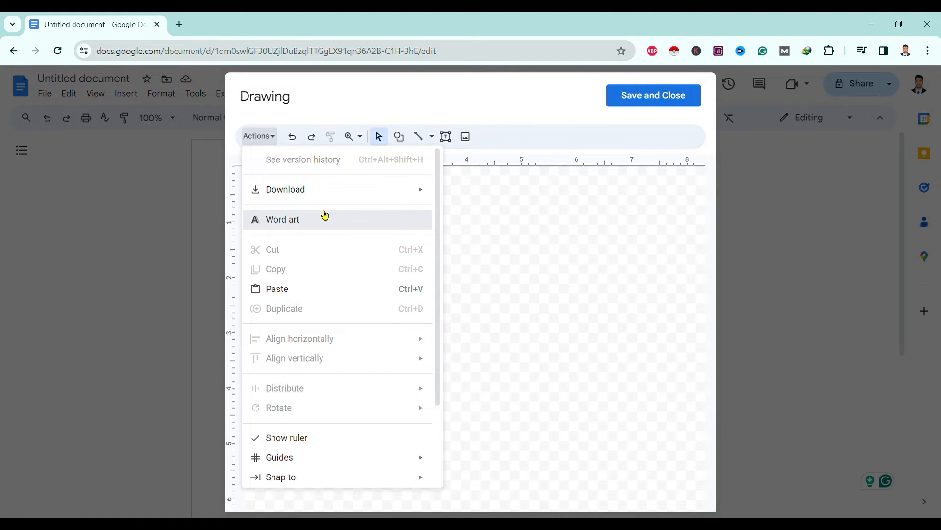
{"action": "left_click", "coordinate": [283, 219]}
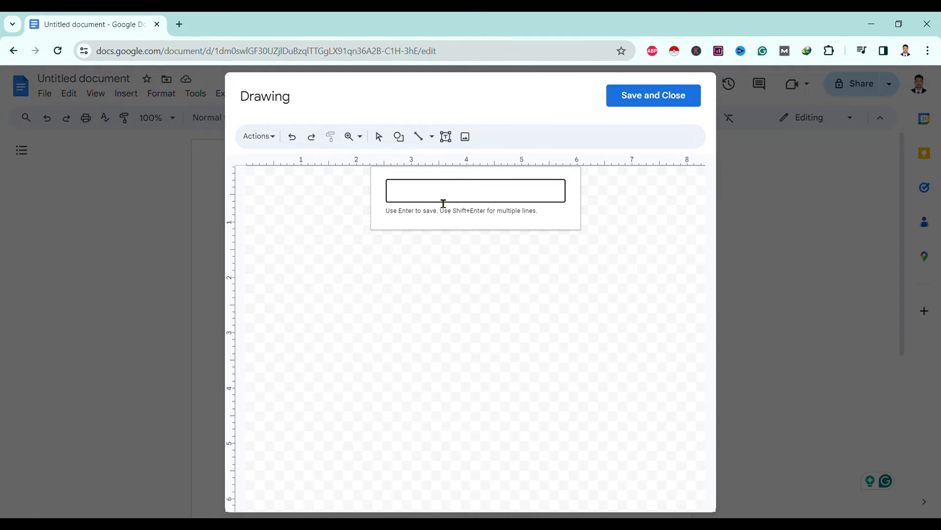
{"action": "type", "text": "Happy Happy"}
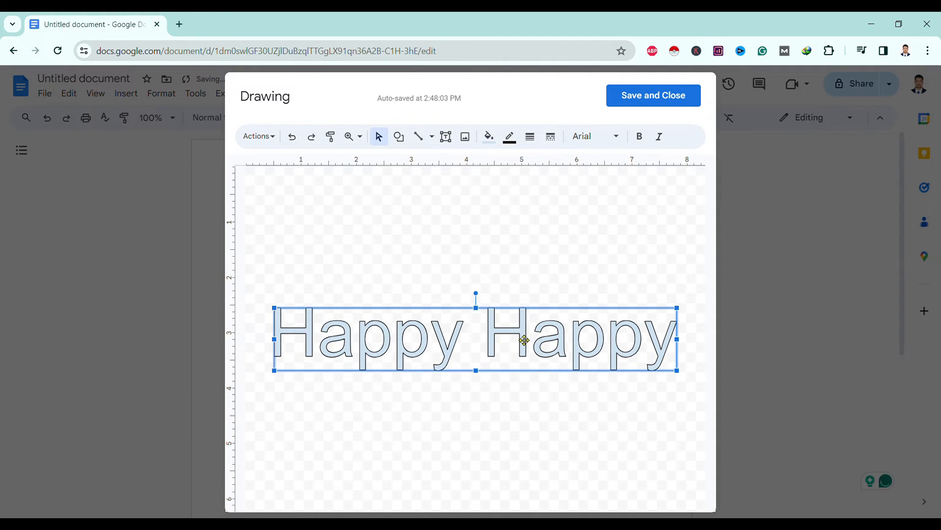
Step: Move the 'Happy Happy' word art higher and fill it light yellow
{"action": "left_click_drag", "start_coordinate": [522, 339], "coordinate": [522, 302]}
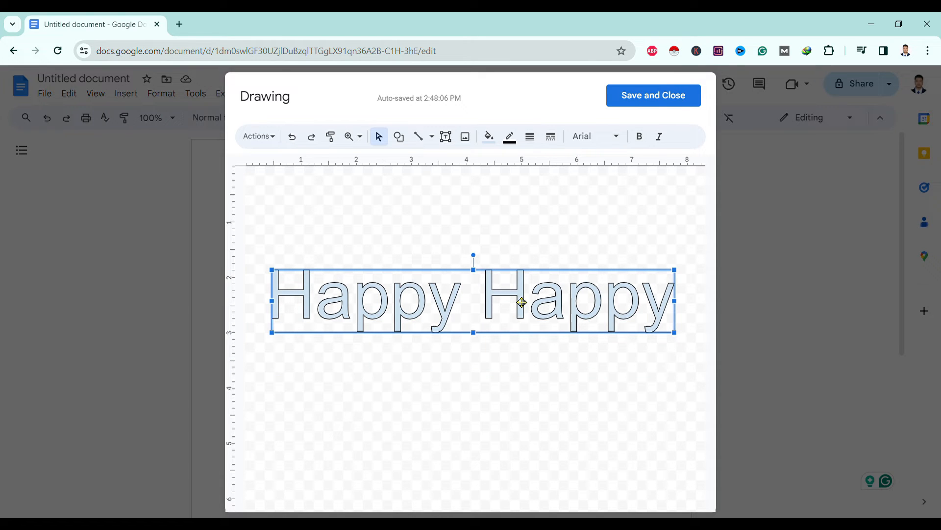
{"action": "mouse_move", "coordinate": [488, 137]}
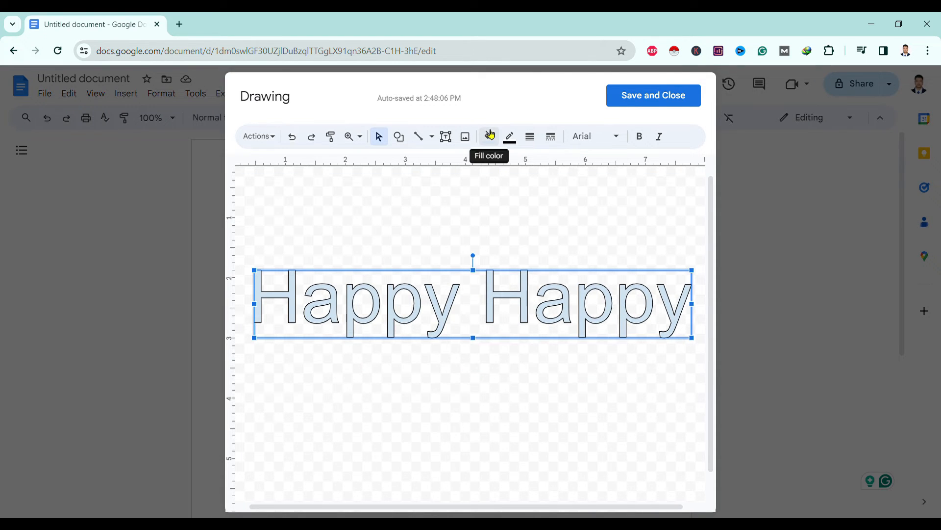
{"action": "left_click", "coordinate": [488, 137]}
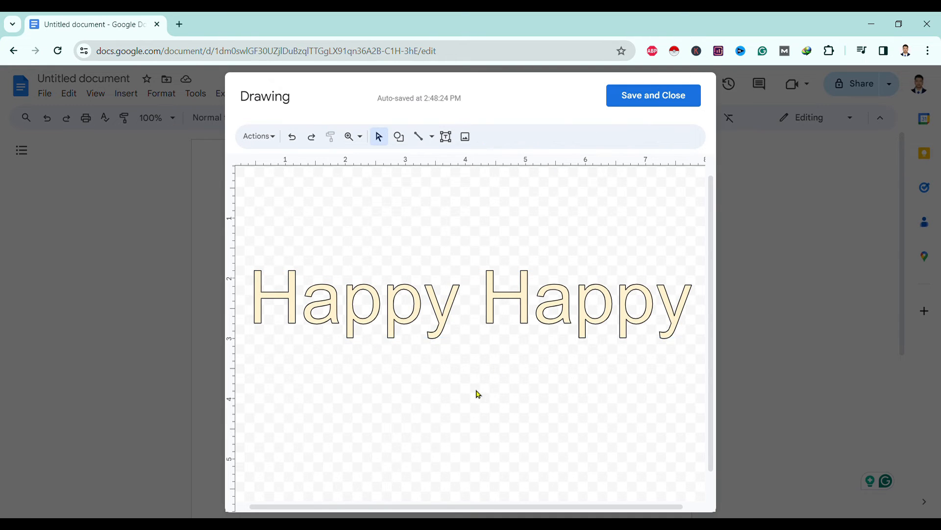
{"action": "mouse_move", "coordinate": [448, 321]}
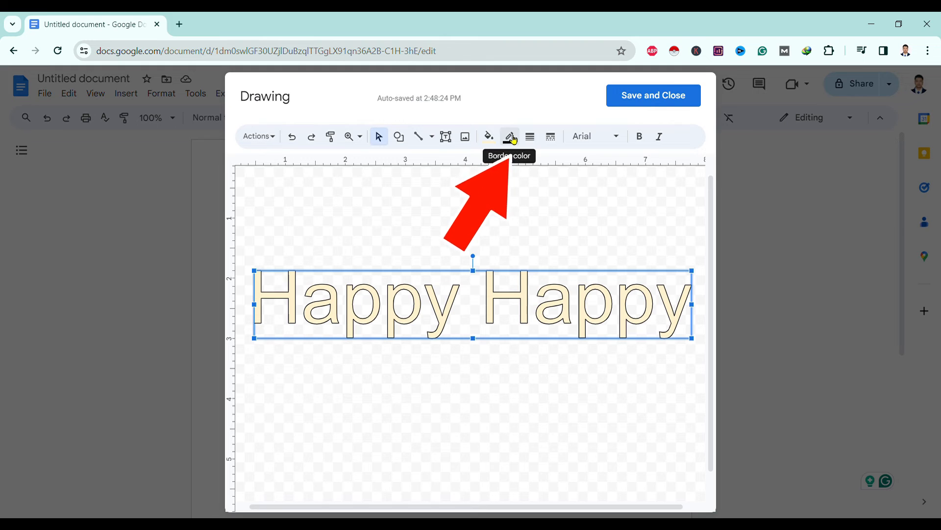
Step: Set the word art's border color to black
{"action": "left_click", "coordinate": [510, 136]}
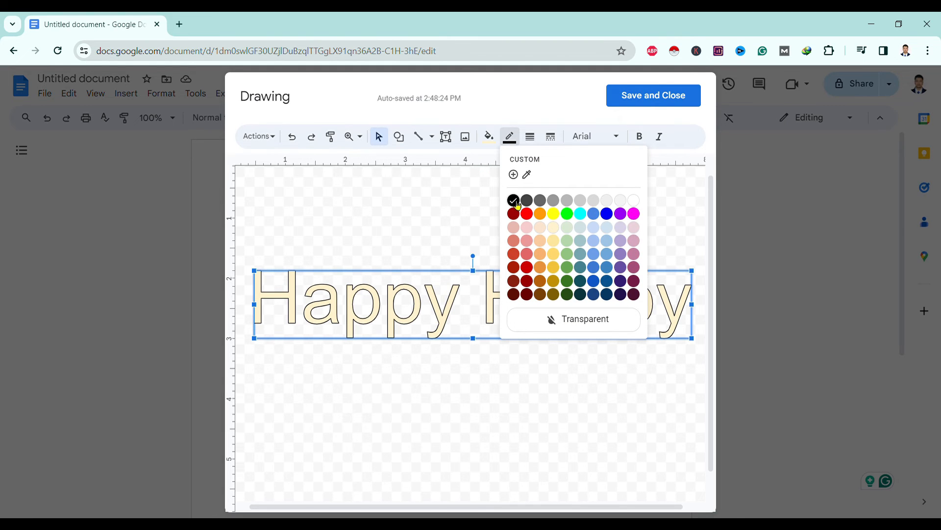
{"action": "left_click", "coordinate": [514, 200]}
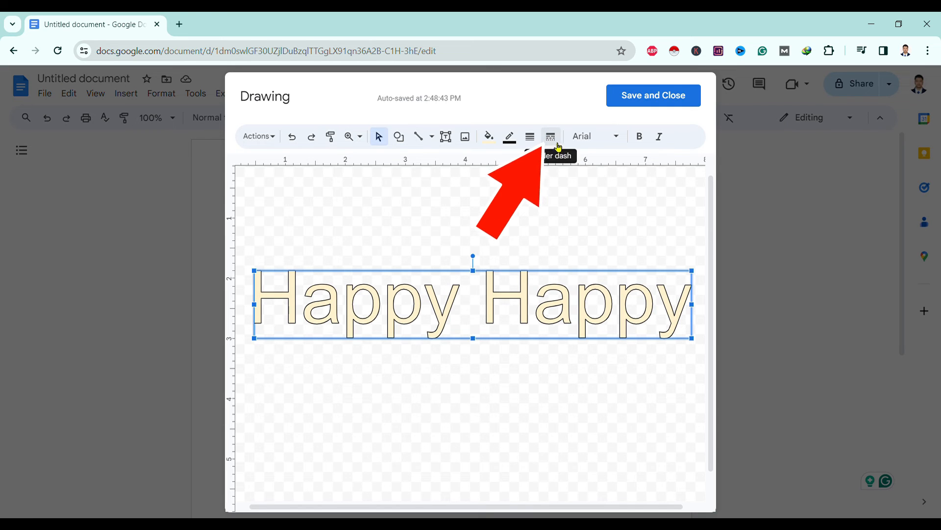
Step: Change the word art's border dash to a dotted line
{"action": "left_click", "coordinate": [550, 136]}
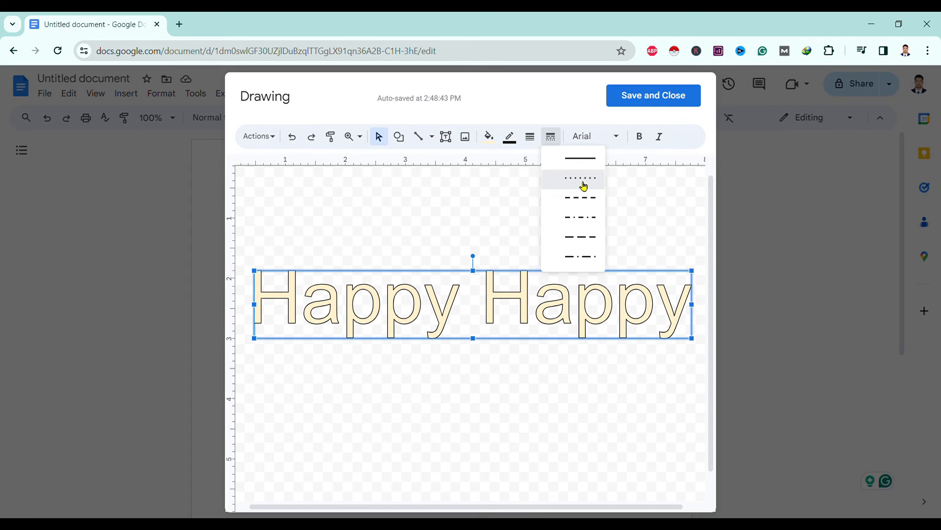
{"action": "left_click", "coordinate": [581, 179]}
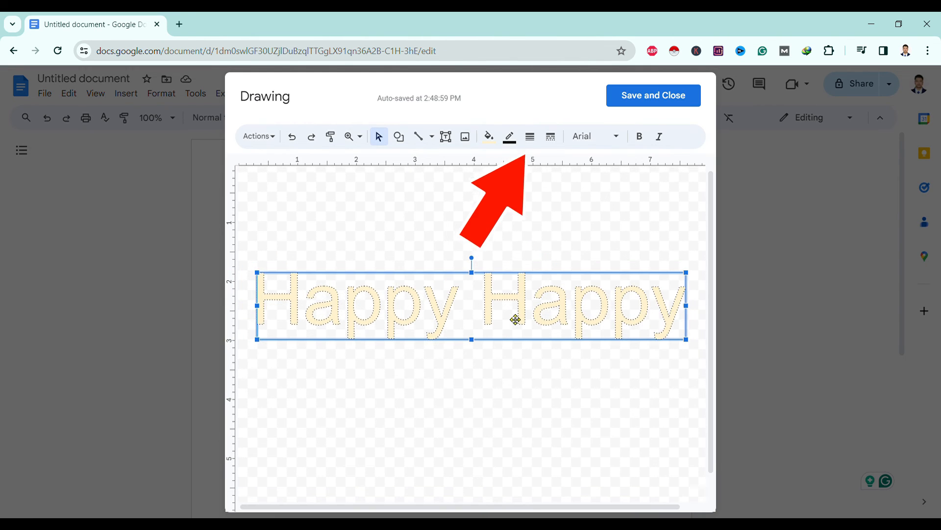
Step: Thicken the dotted border weight and deselect the word art
{"action": "left_click", "coordinate": [530, 136]}
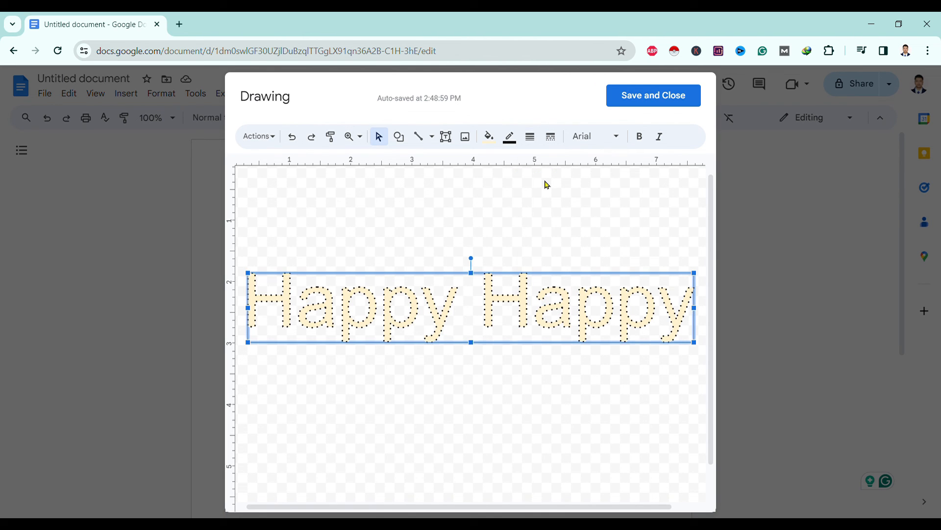
{"action": "left_click", "coordinate": [391, 382]}
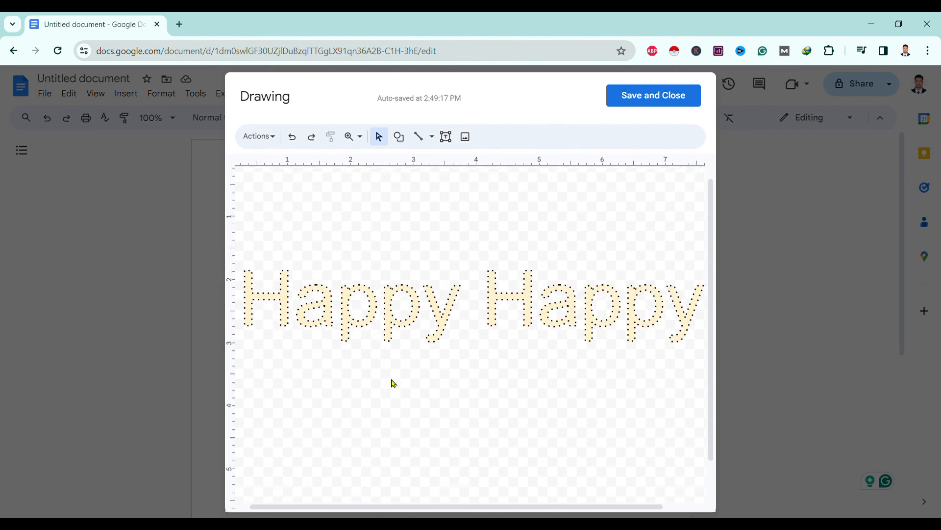